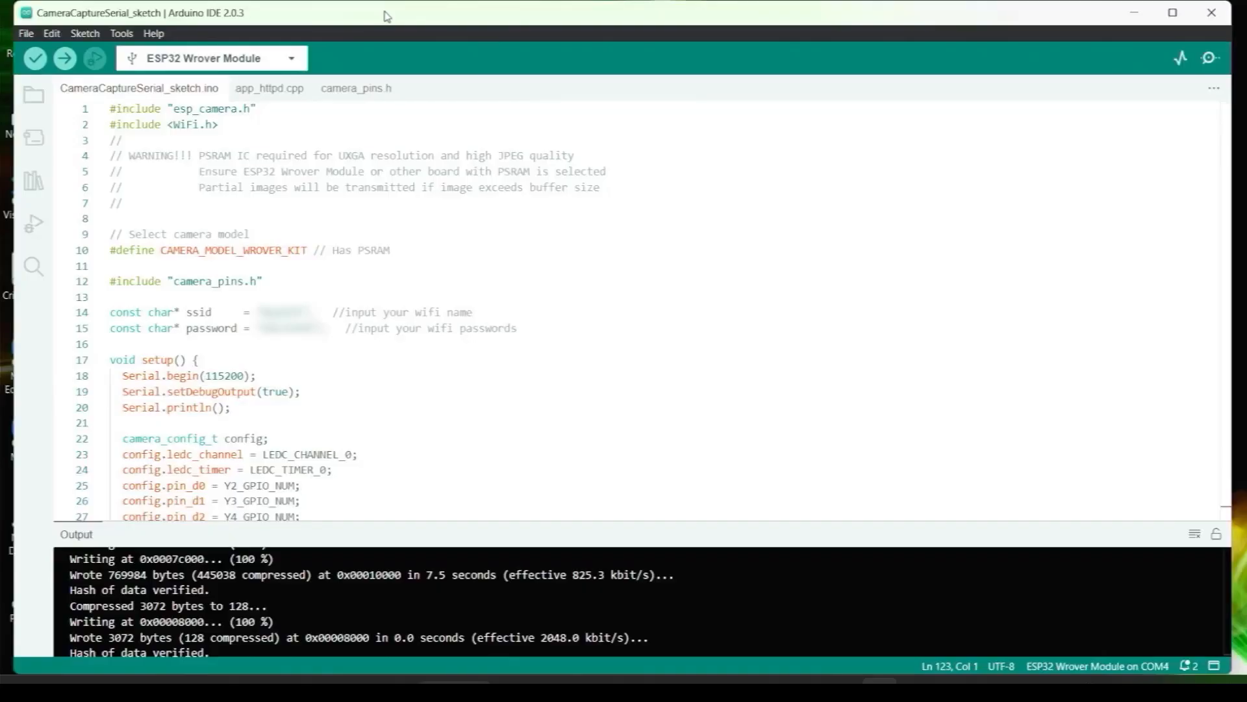
Step: Mark the frame-pixel printing block in read_dumpfile.py with a '// fixed 96x' comment
double_click(179, 249)
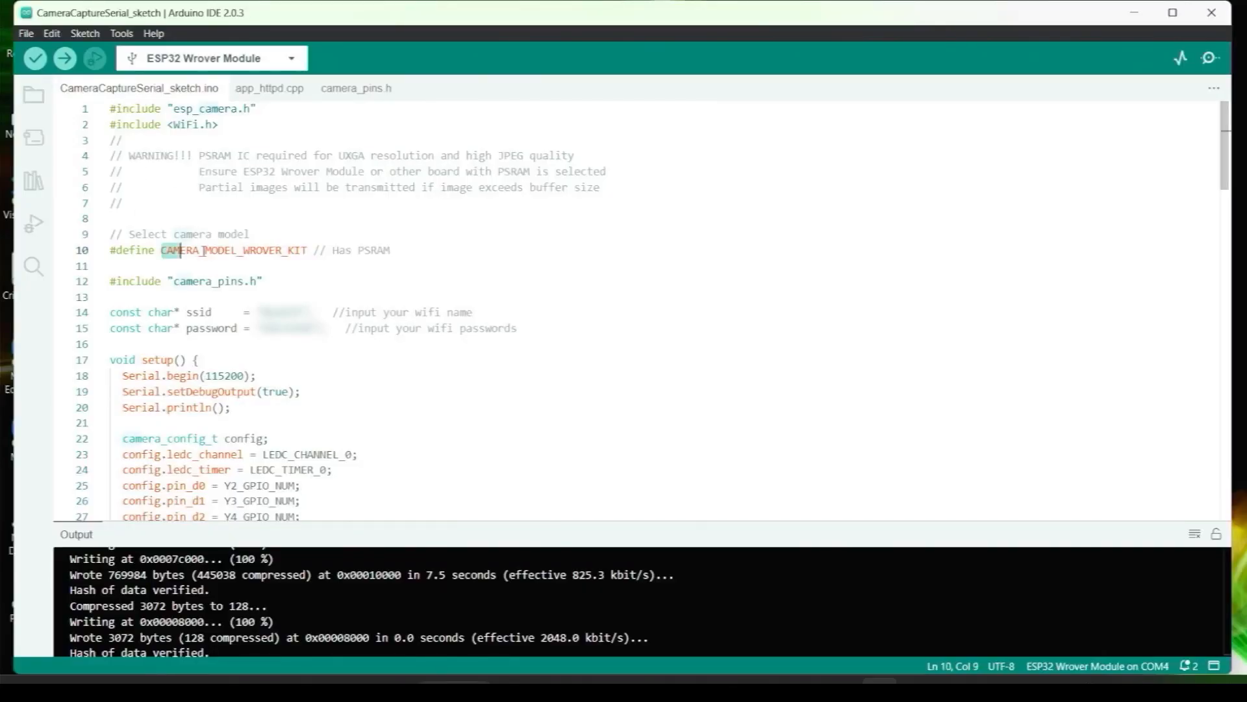
scroll(down, 3)
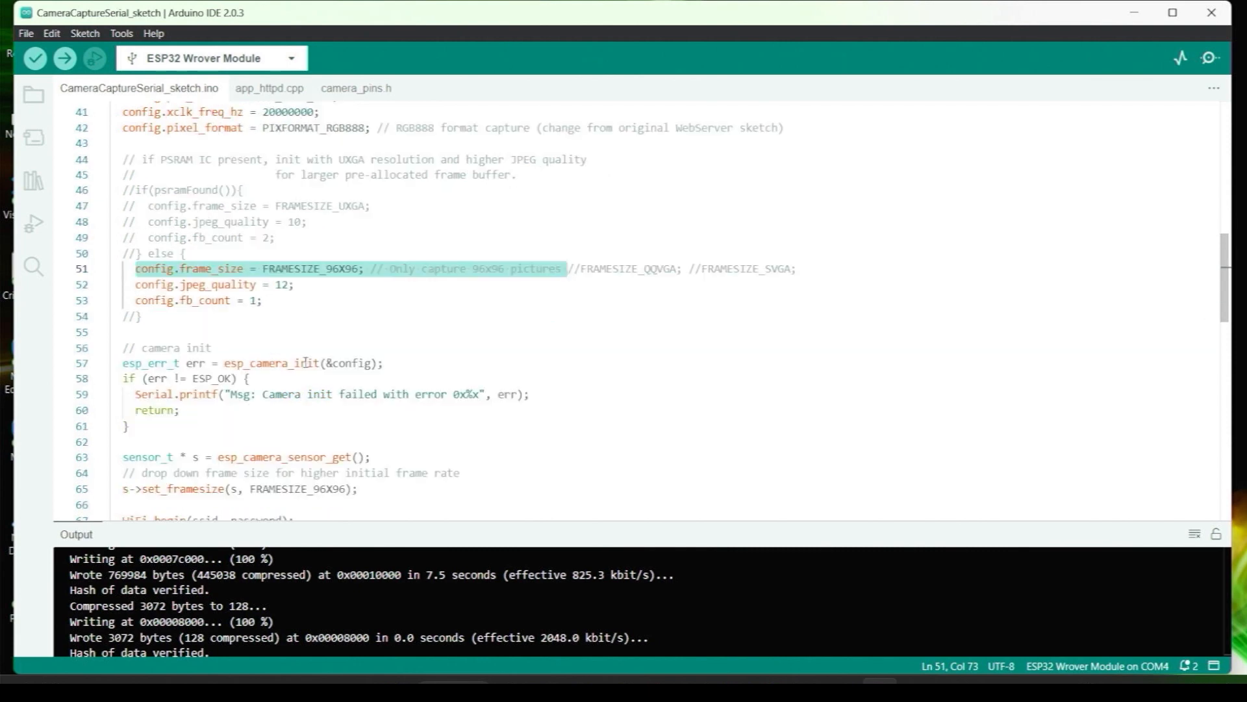
scroll(down, 3)
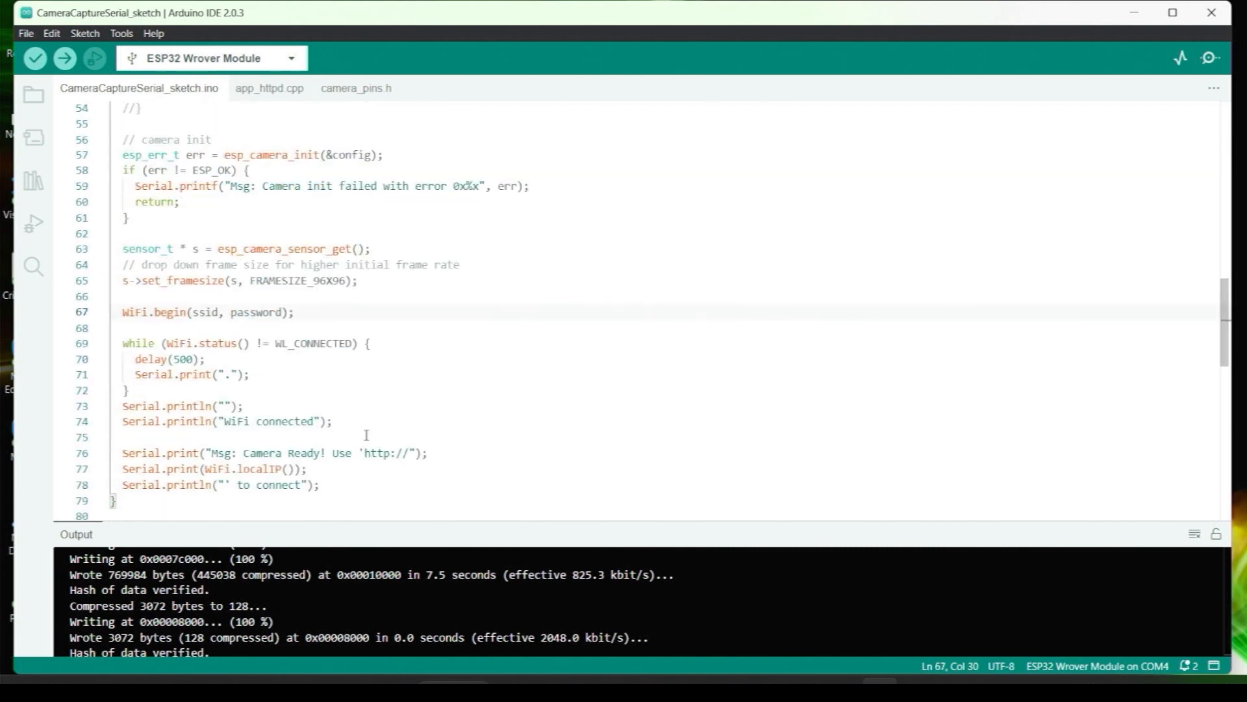
scroll(down, 3)
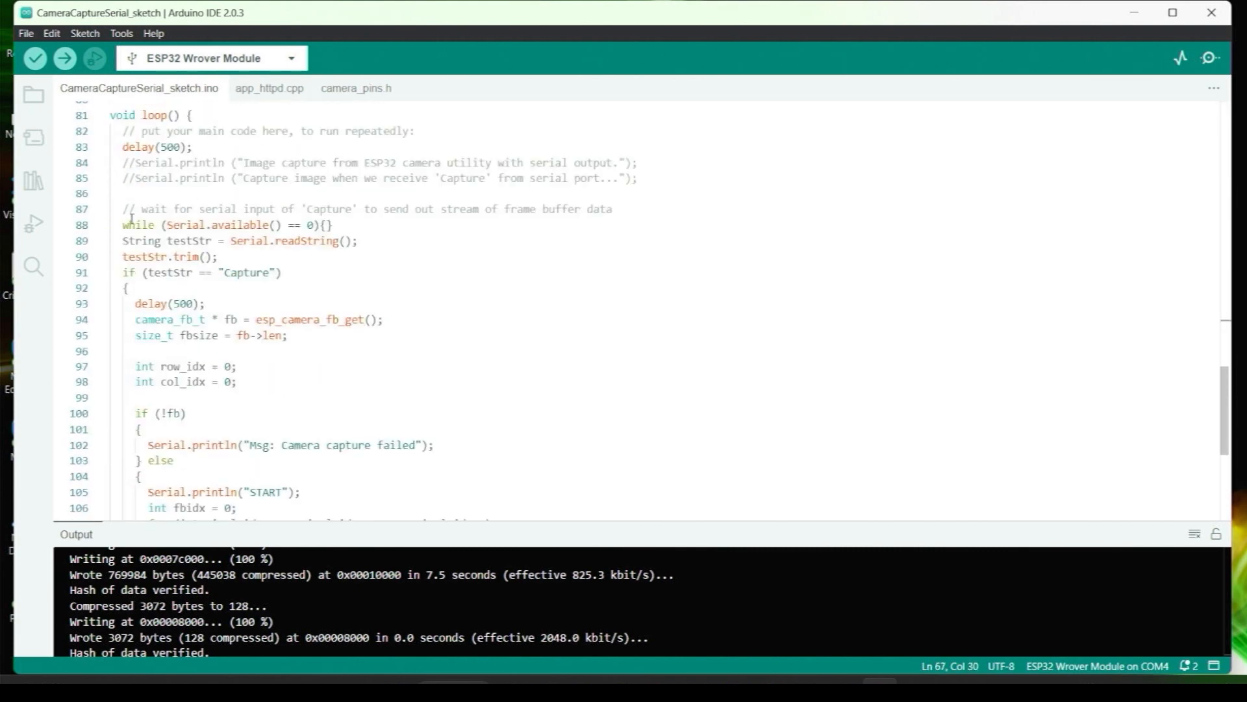
scroll(down, 3)
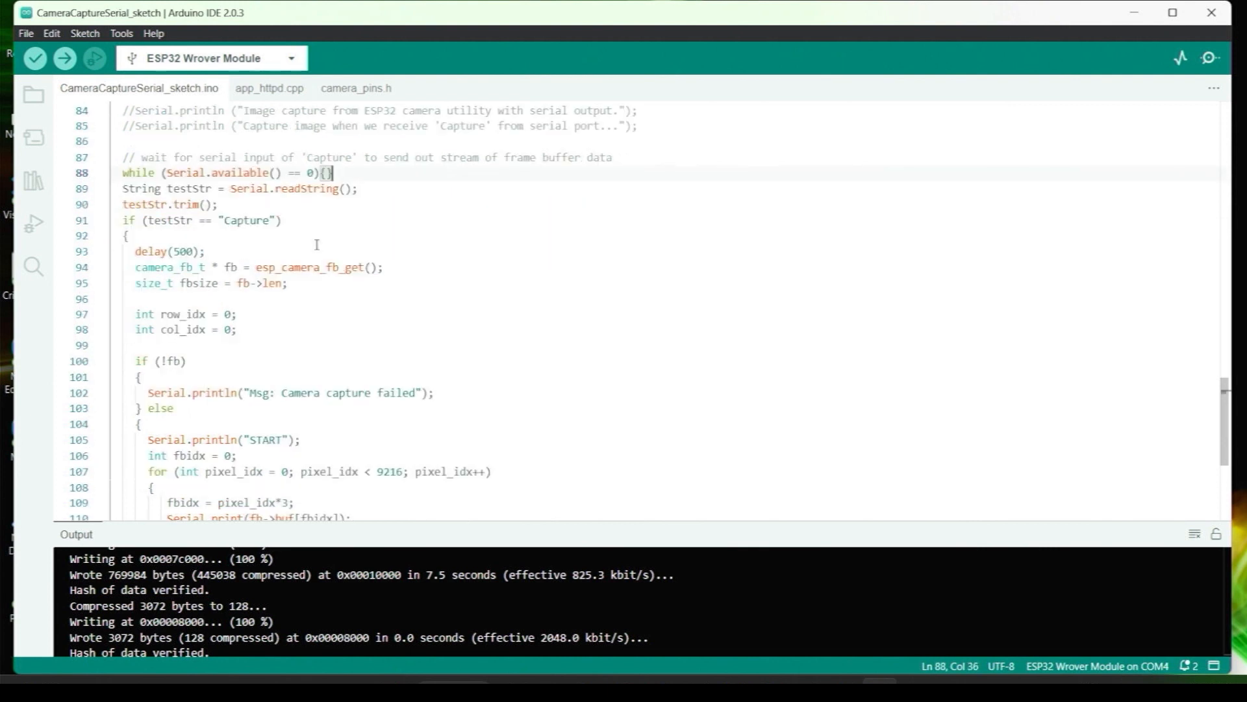
scroll(down, 3)
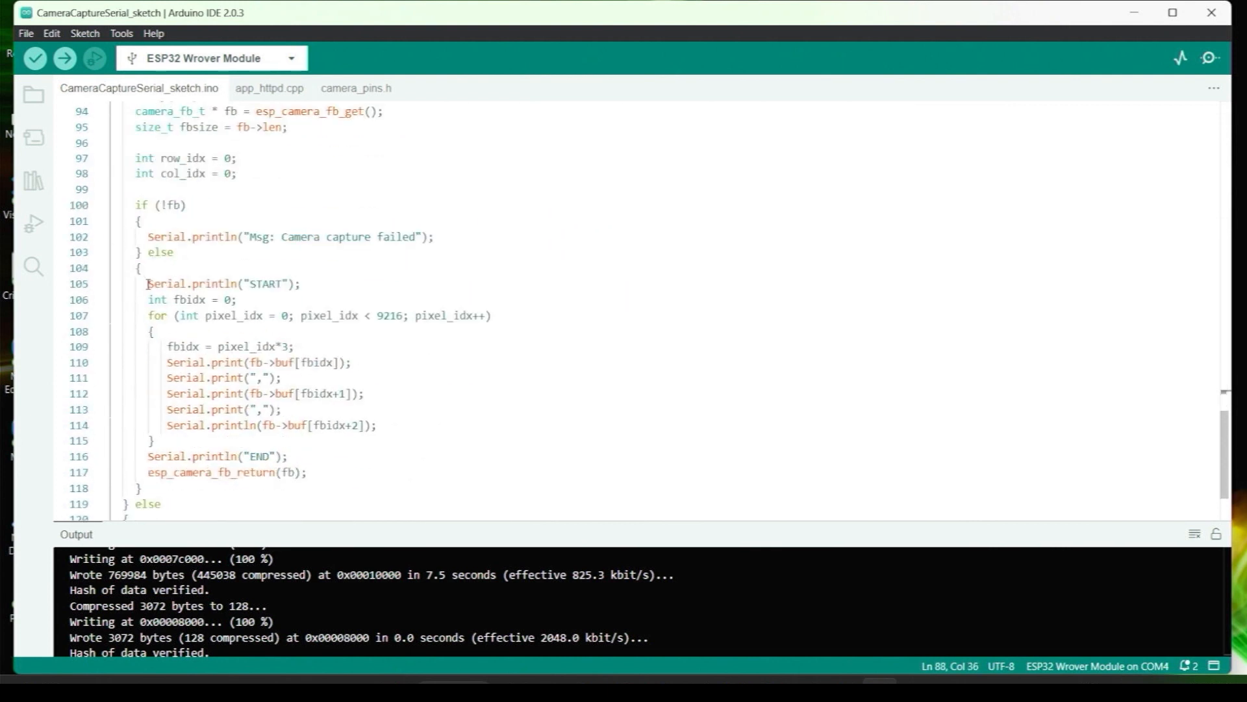
drag(146, 283, 308, 471)
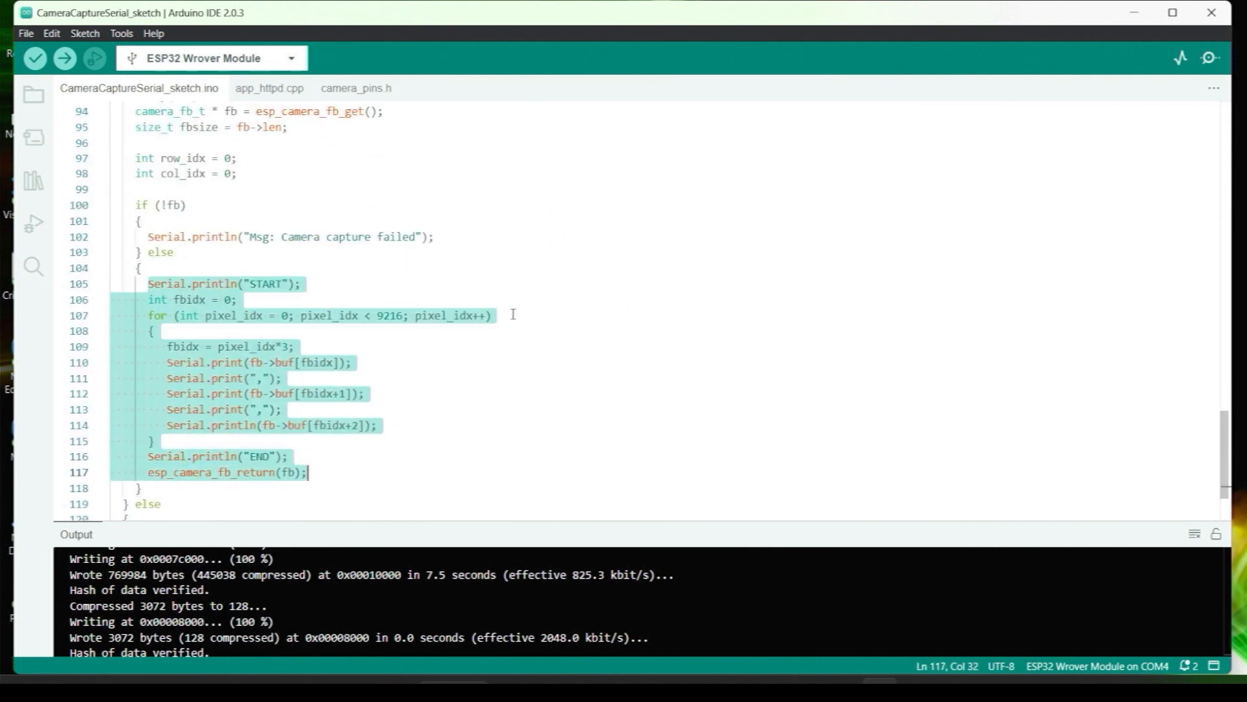
text(// fixed 96x)
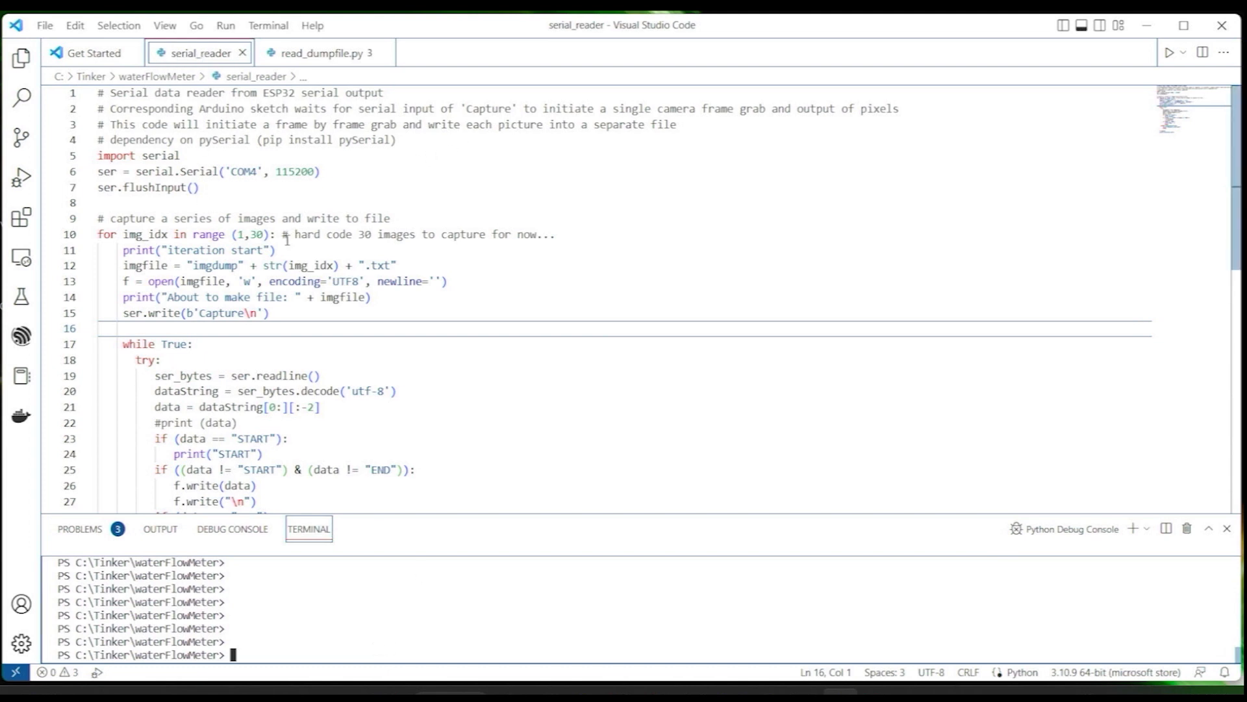
mouse_move(382, 367)
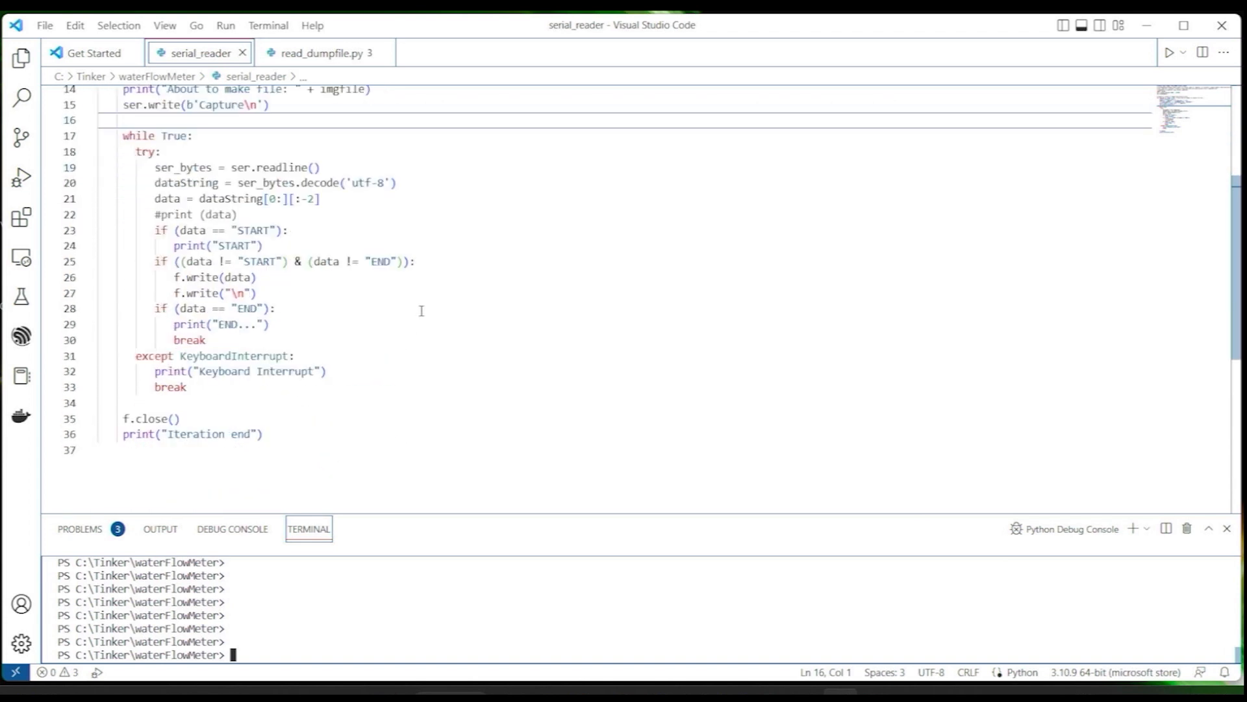
click(318, 53)
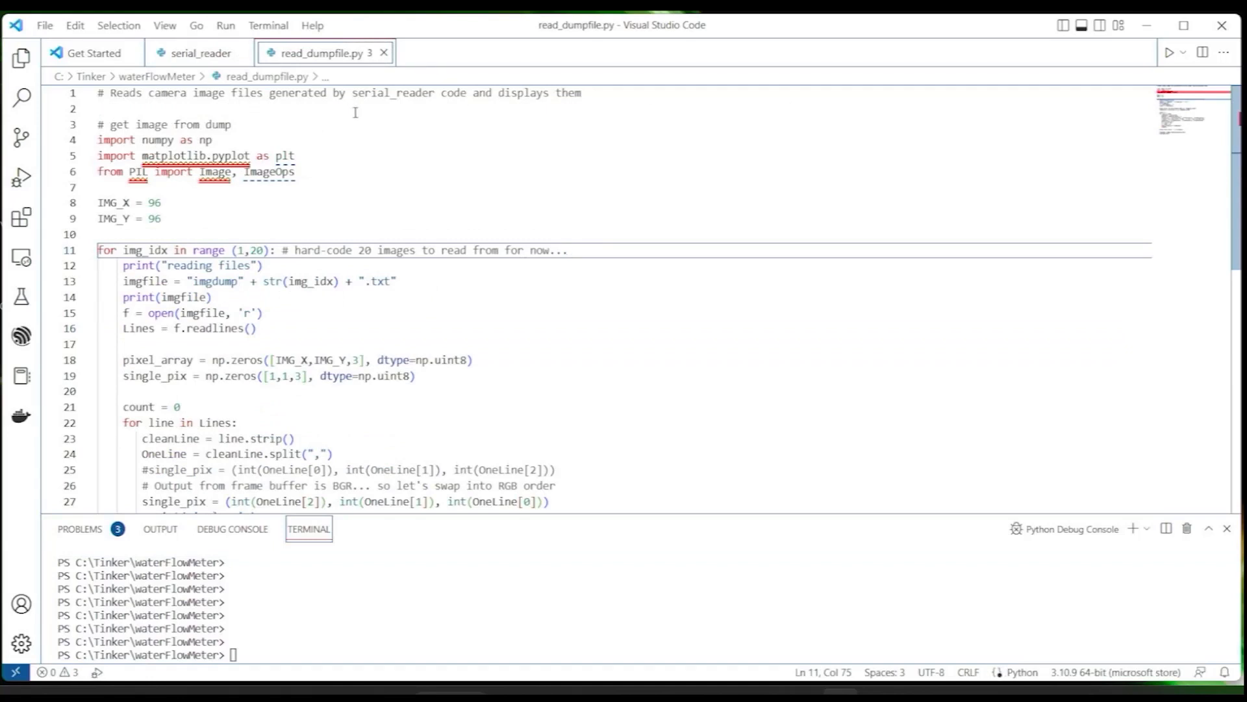
mouse_move(231, 181)
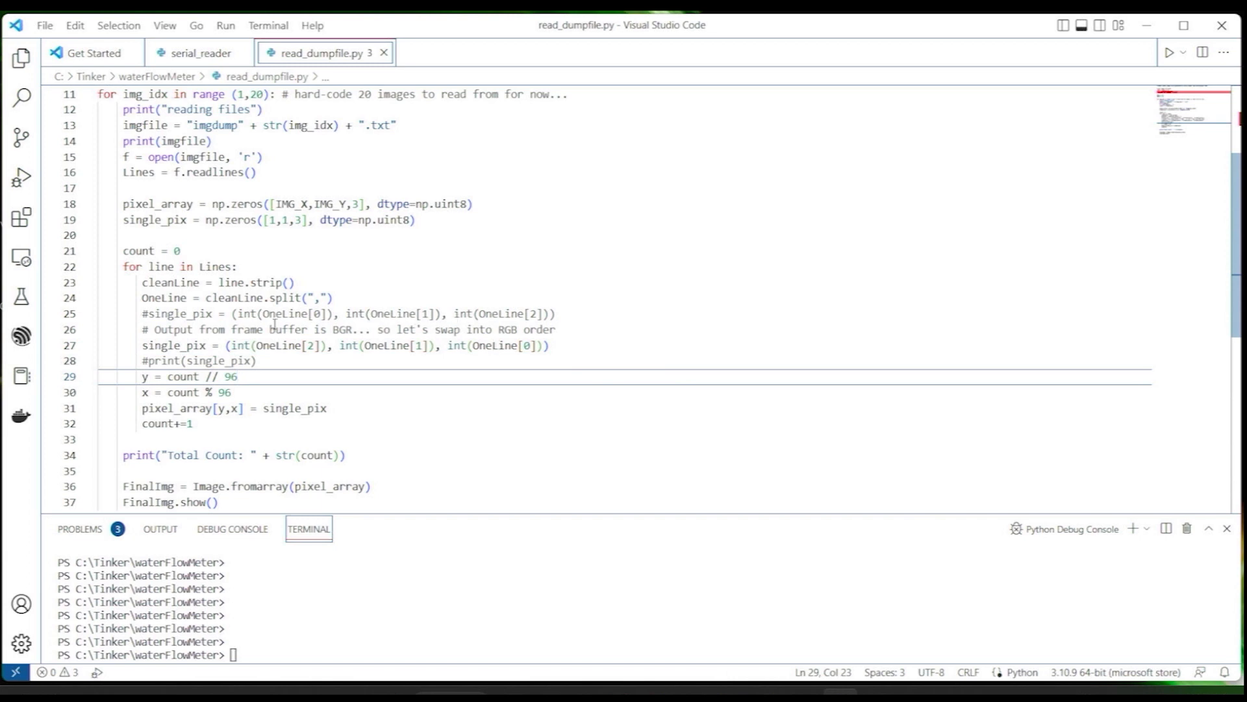
Step: Run read_dumpfile.py without debugging and close the displayed camera frame image
click(226, 24)
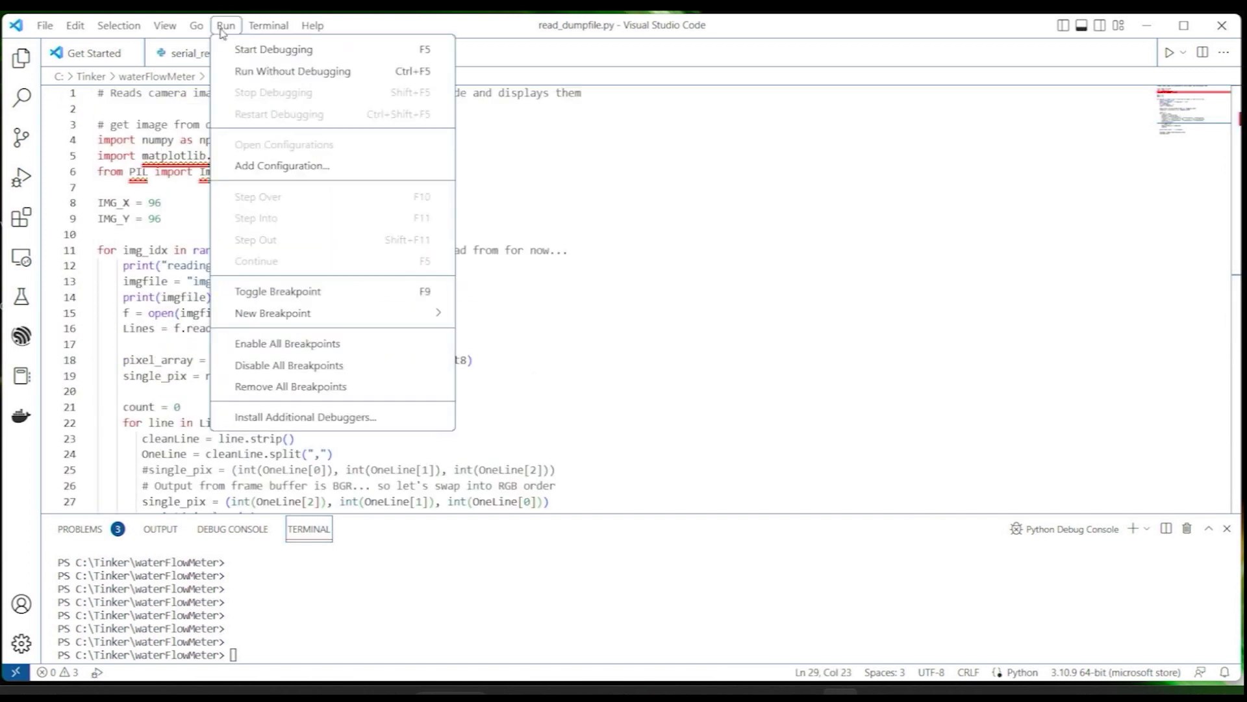
click(273, 49)
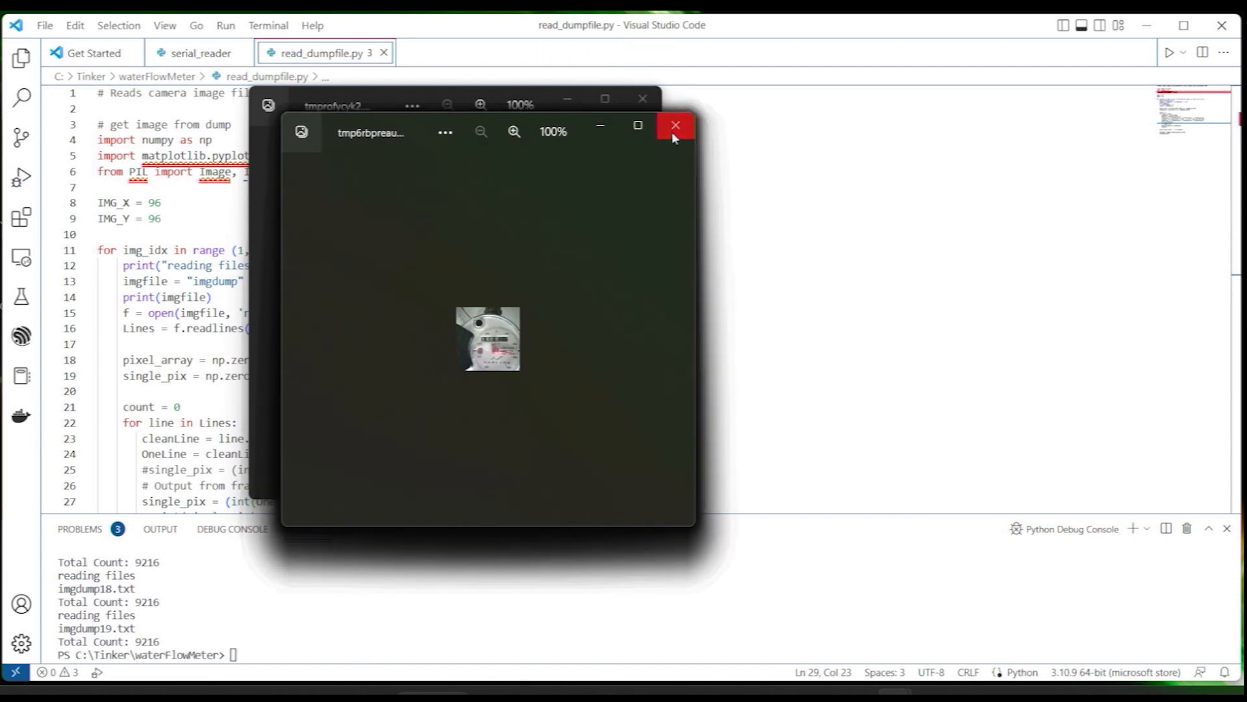
click(674, 124)
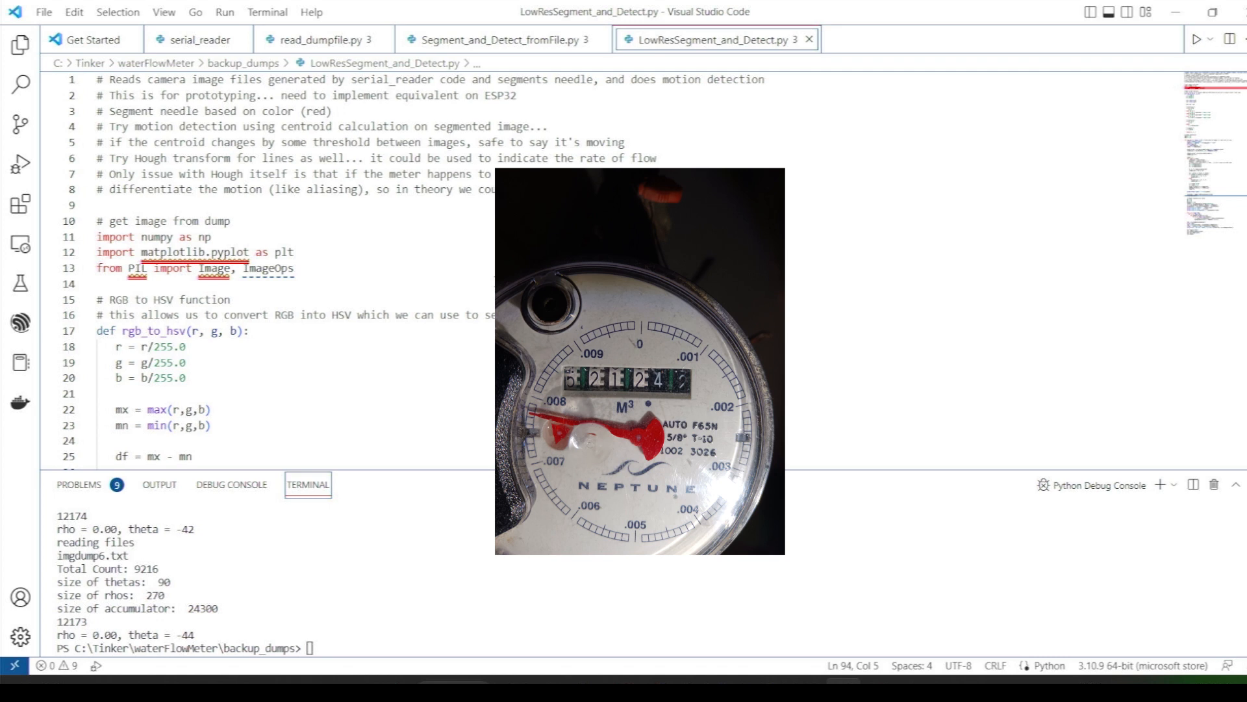
scroll(down, 3)
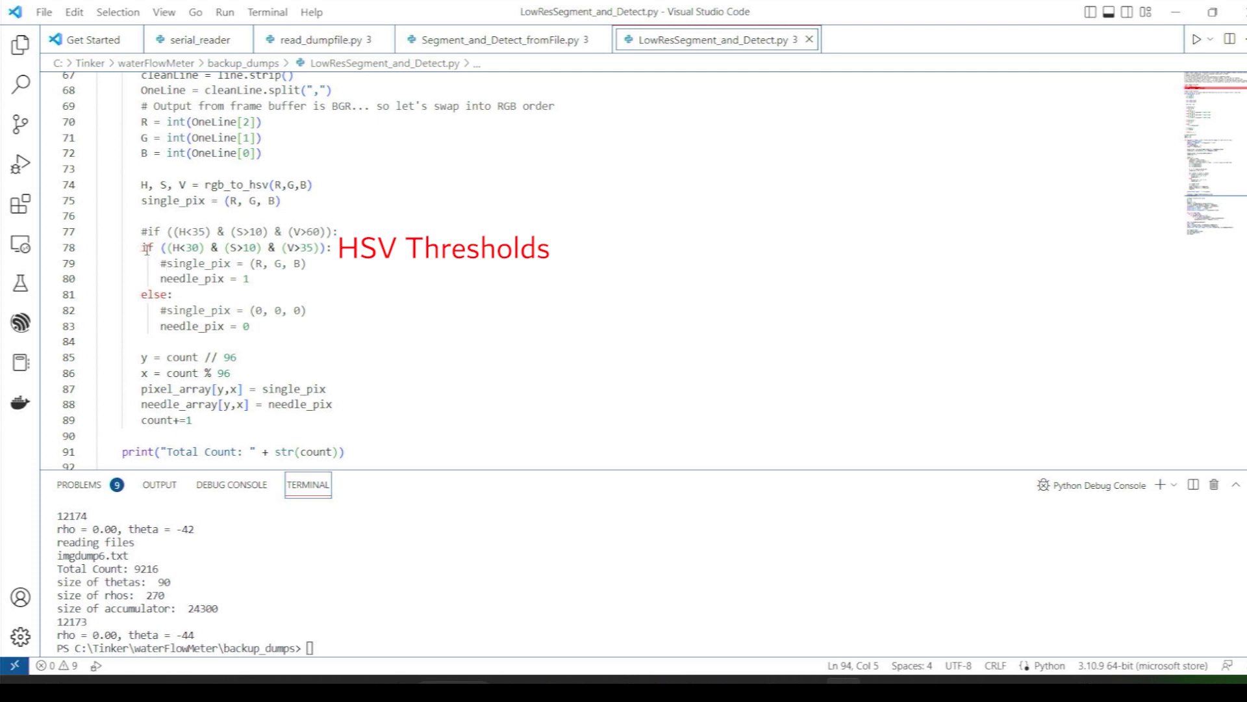
drag(142, 248, 334, 247)
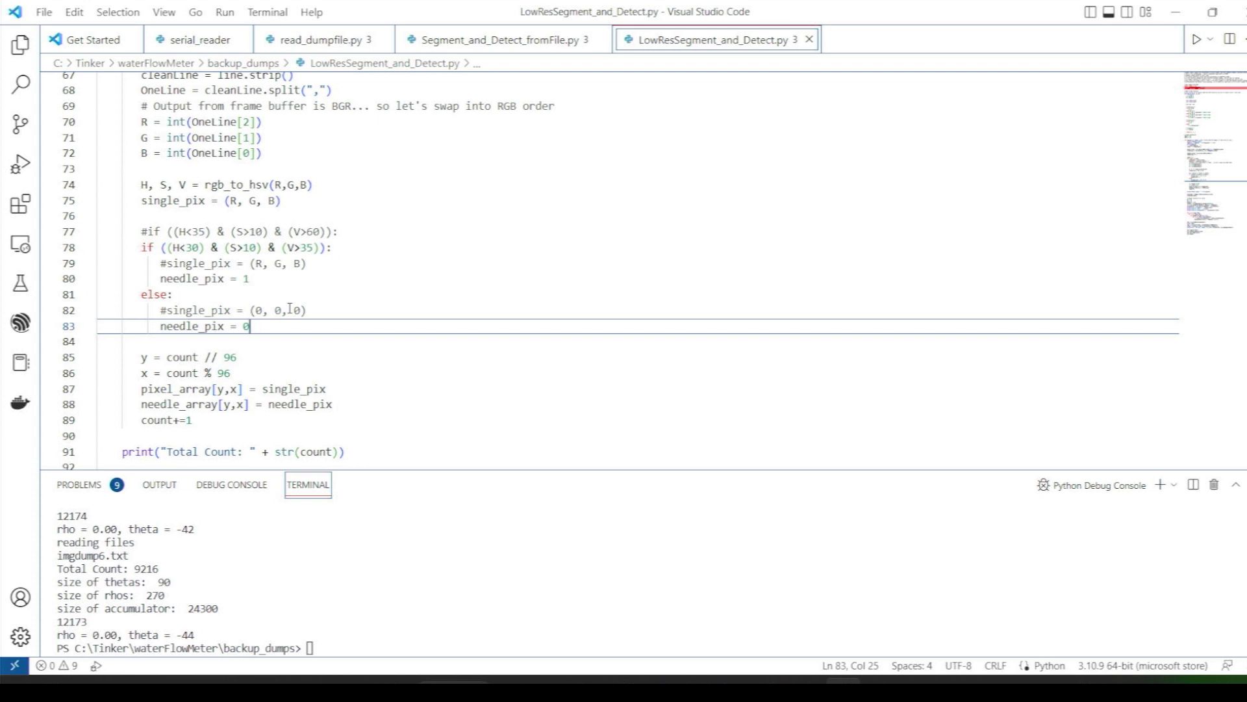
mouse_move(380, 320)
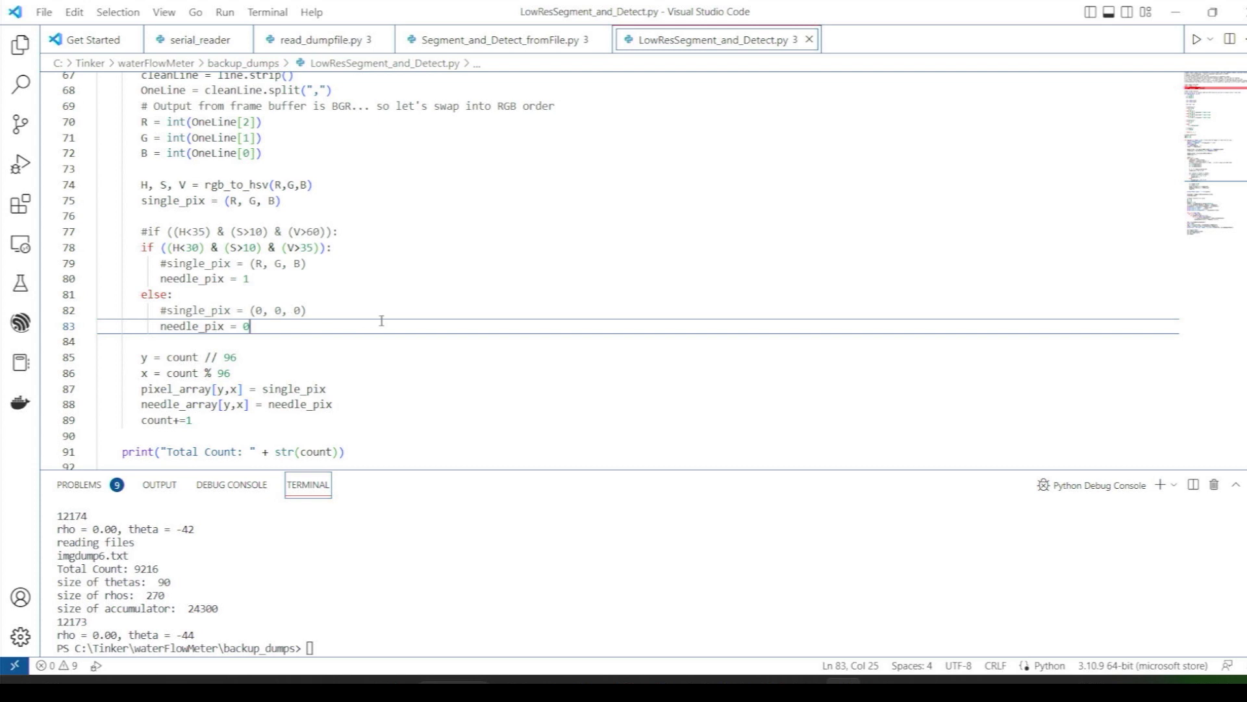
scroll(down, 3)
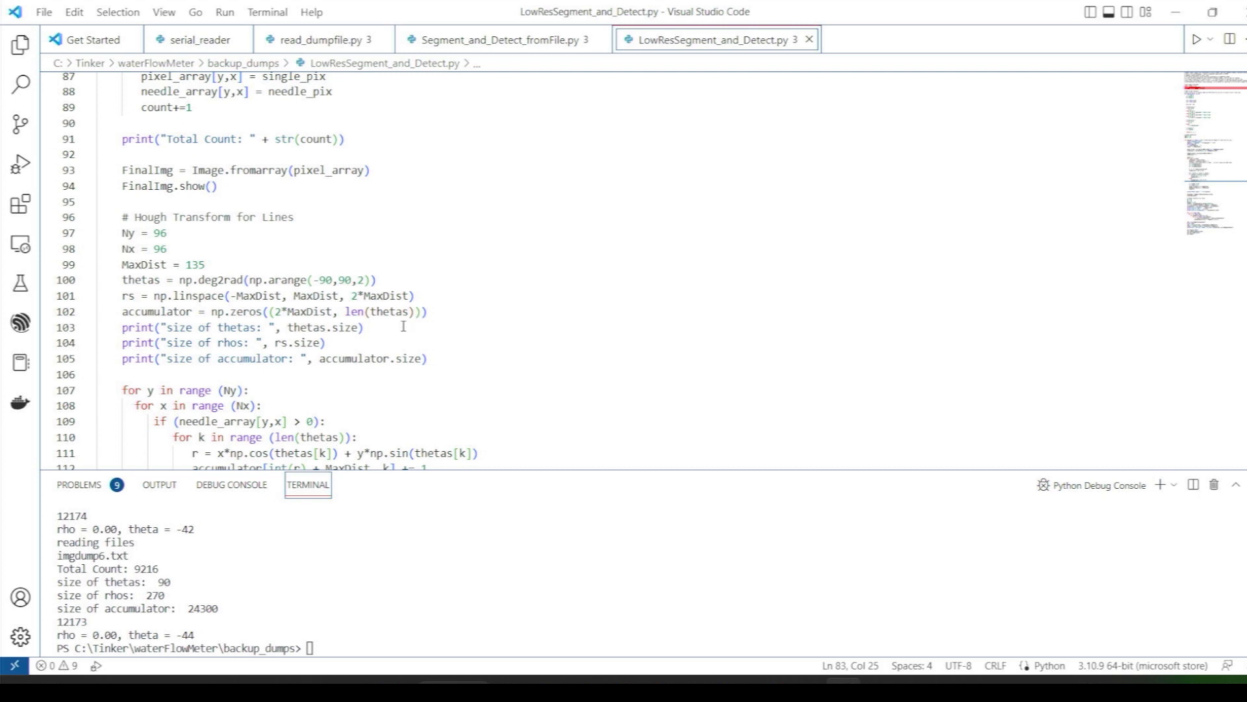
Step: Scroll down to the peak-finding code that derives and prints rho and theta
scroll(down, 3)
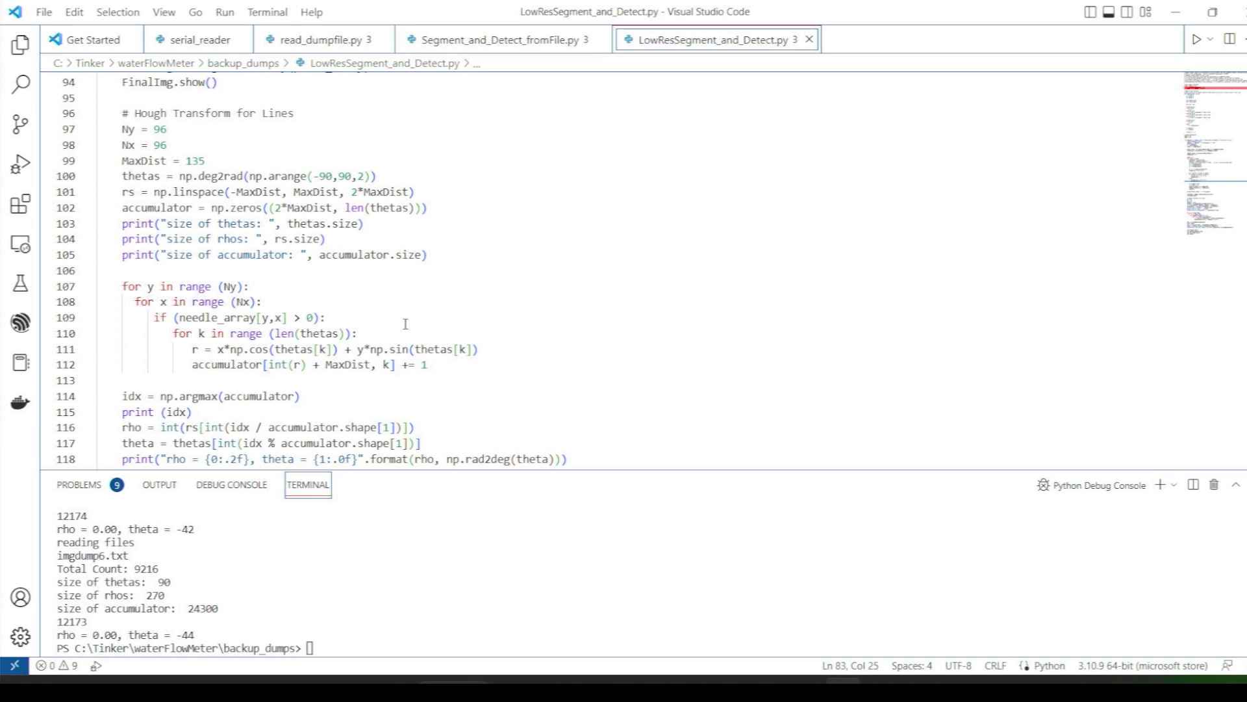
mouse_move(418, 276)
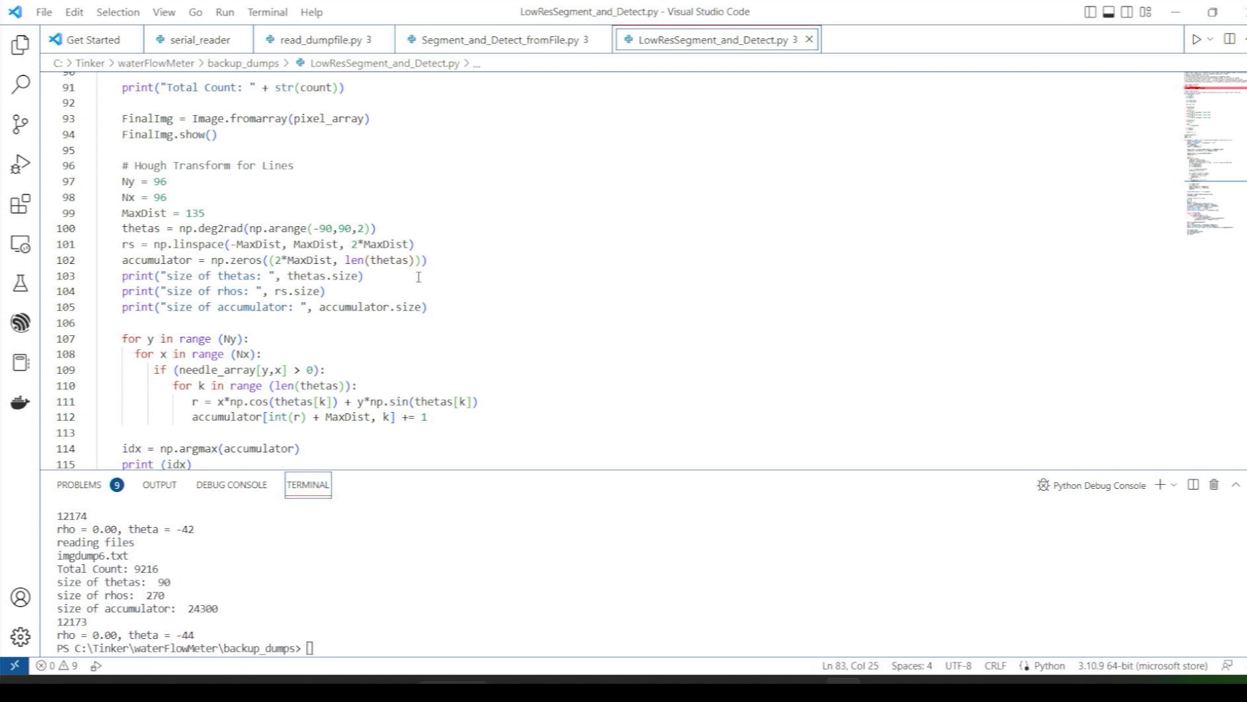
mouse_move(483, 284)
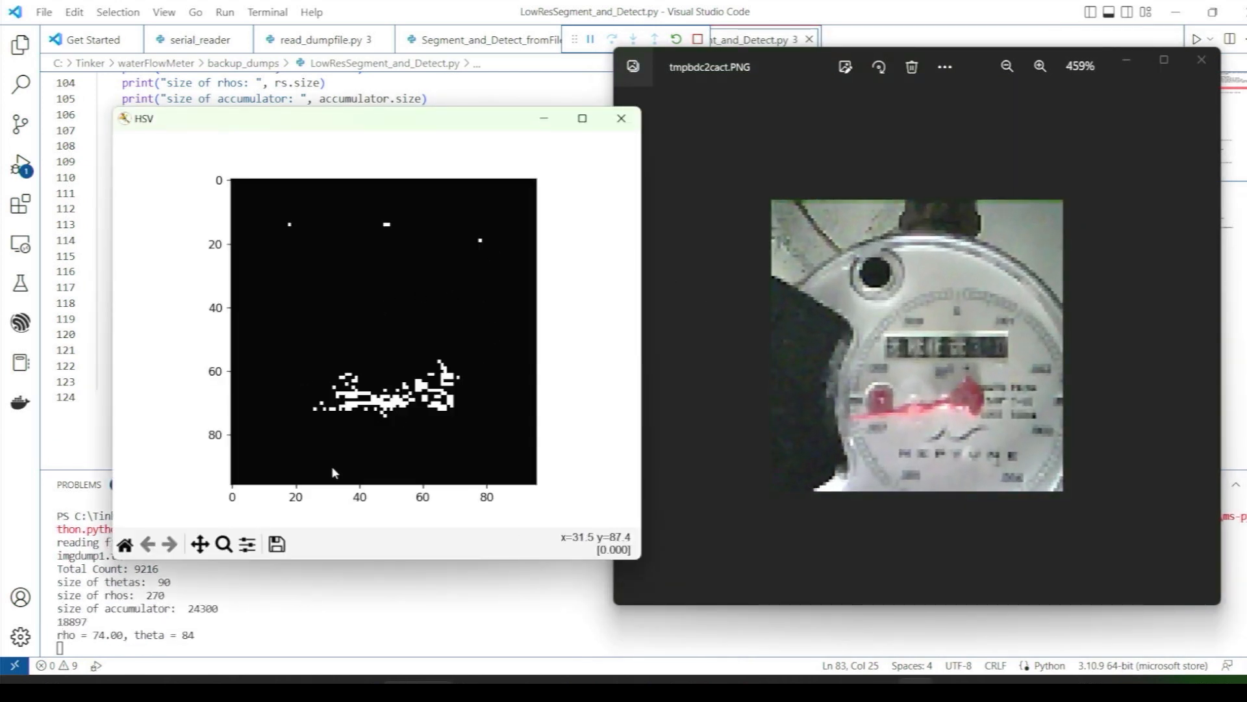
mouse_move(531, 225)
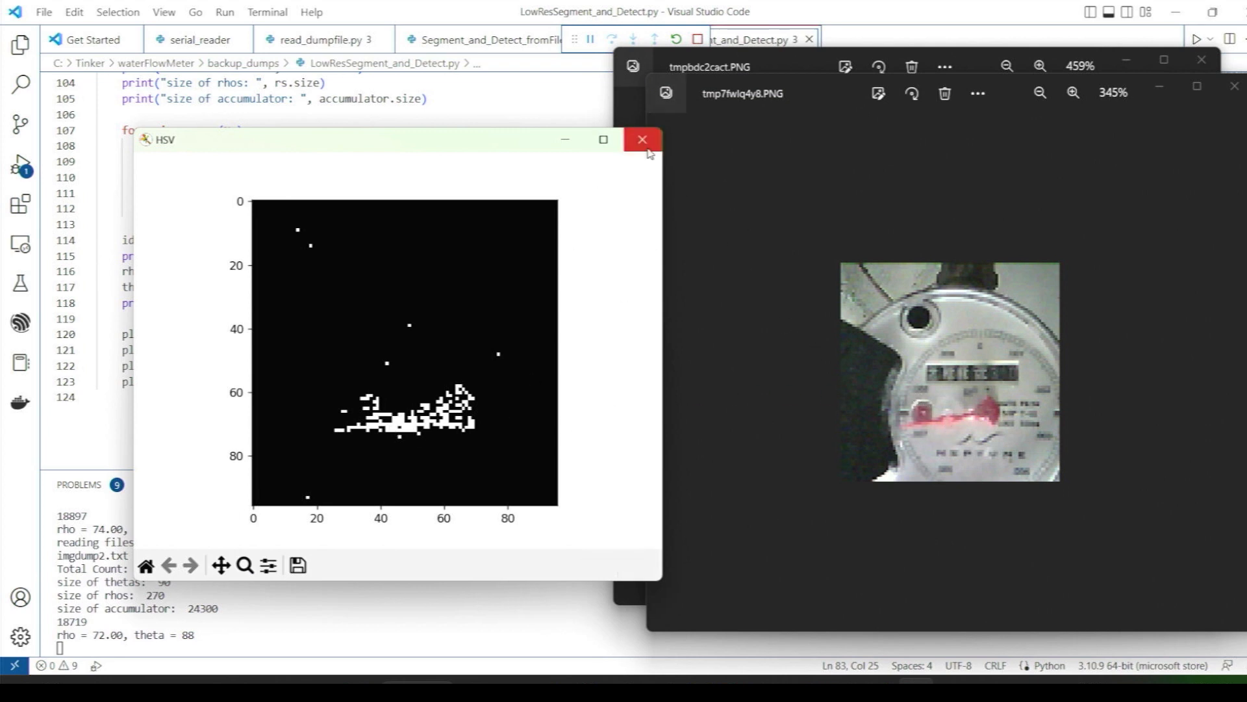
Step: Close each needle mask plot in turn, through imgdump6, so the script continues
click(641, 139)
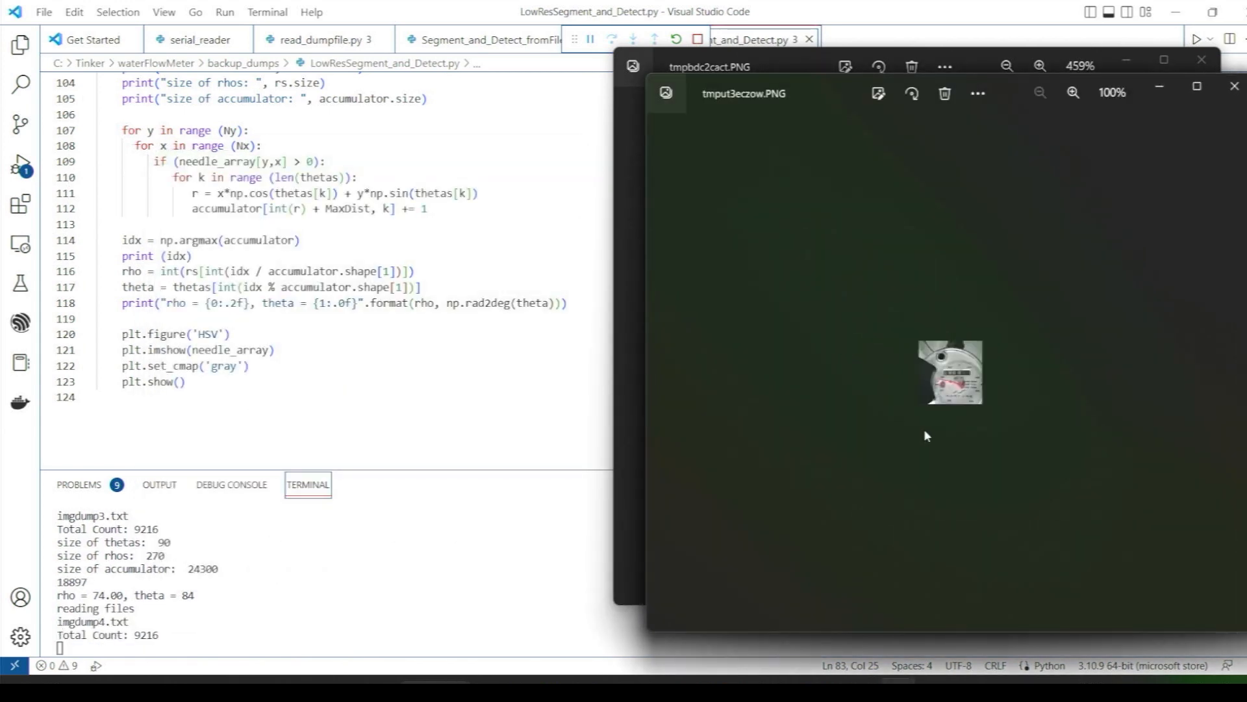
click(1072, 93)
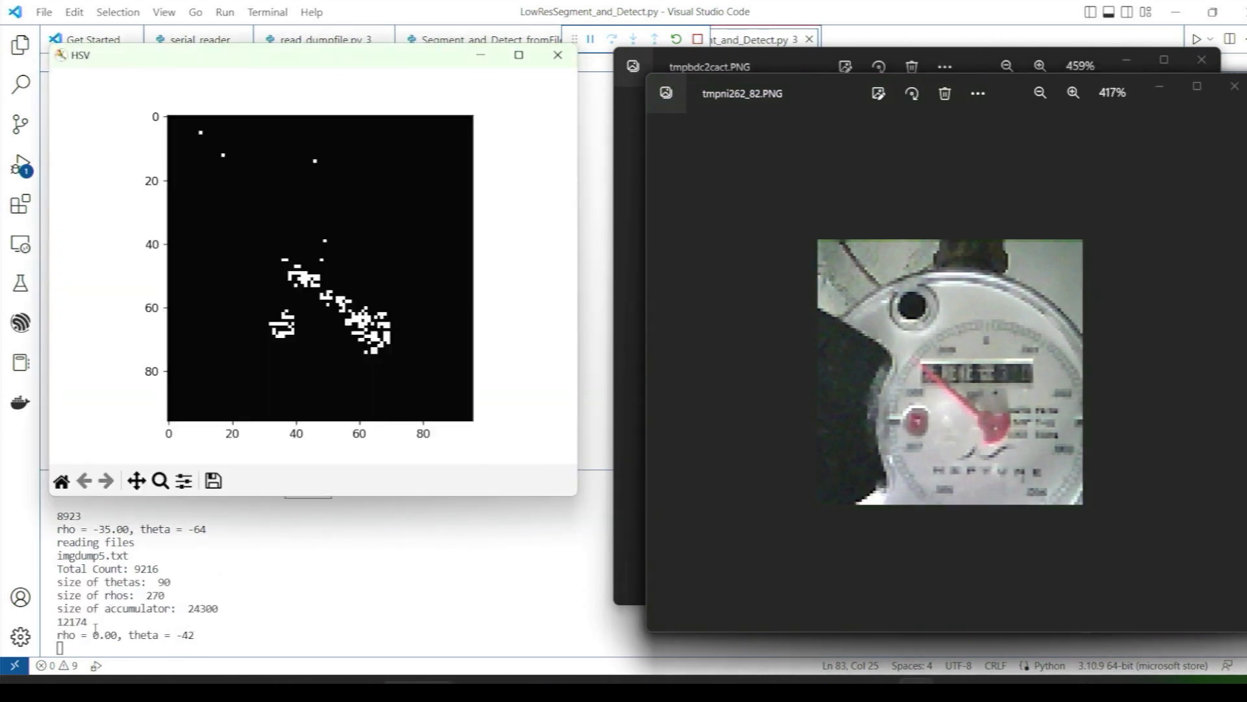
click(556, 54)
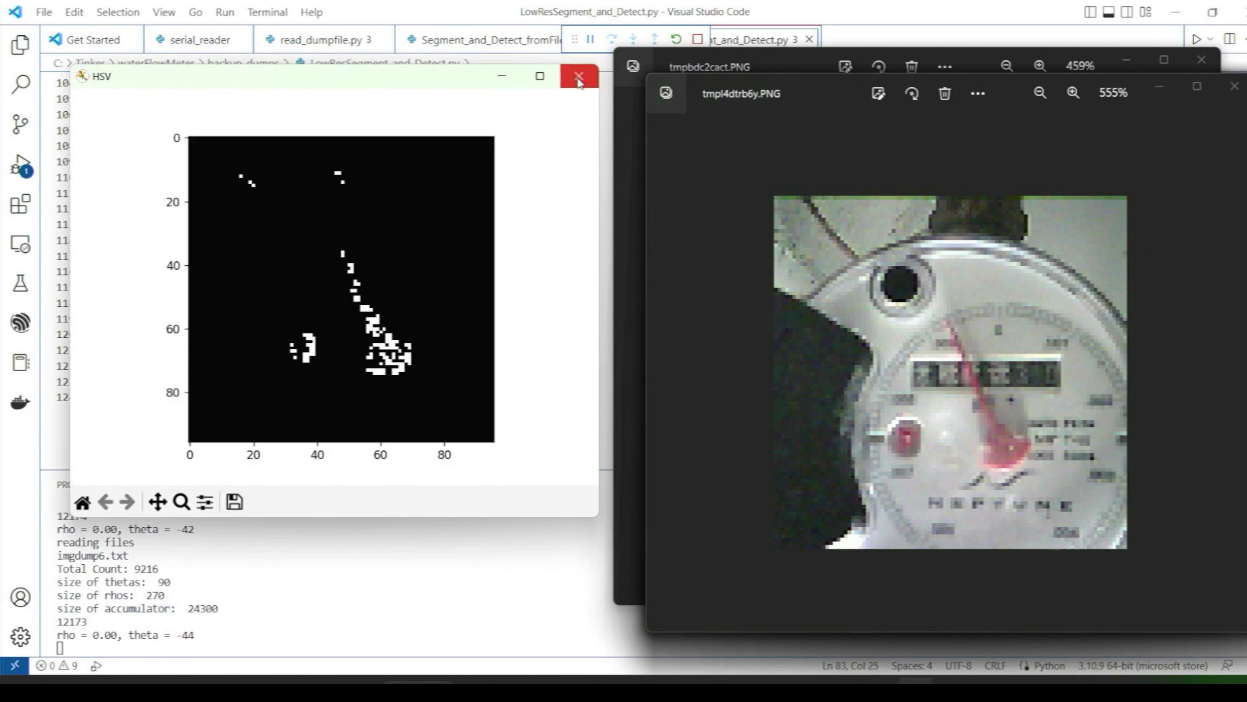
click(579, 75)
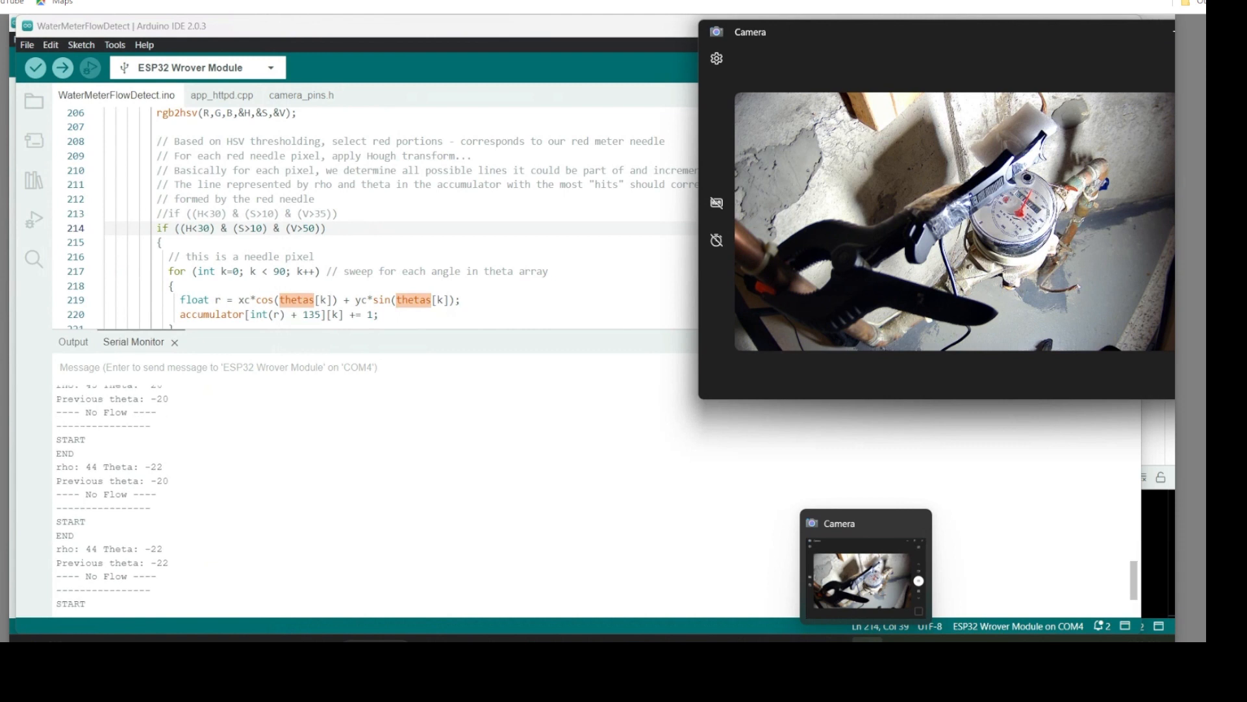
mouse_move(798, 513)
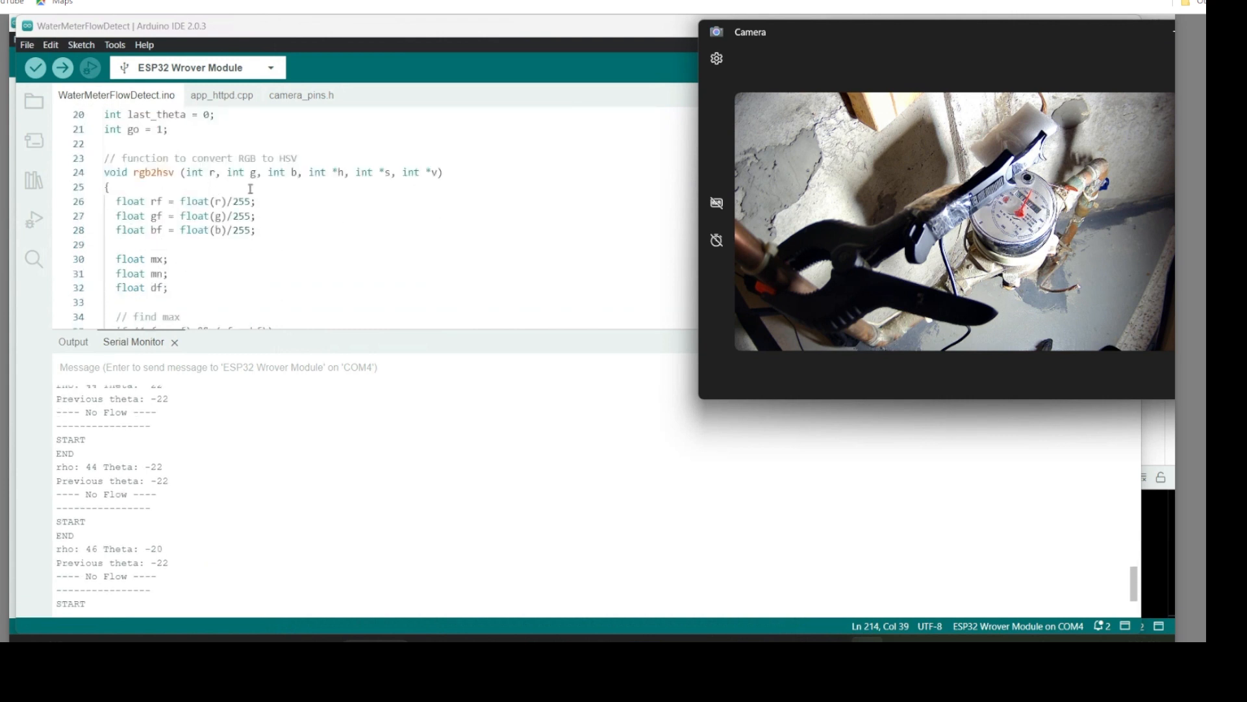
scroll(down, 3)
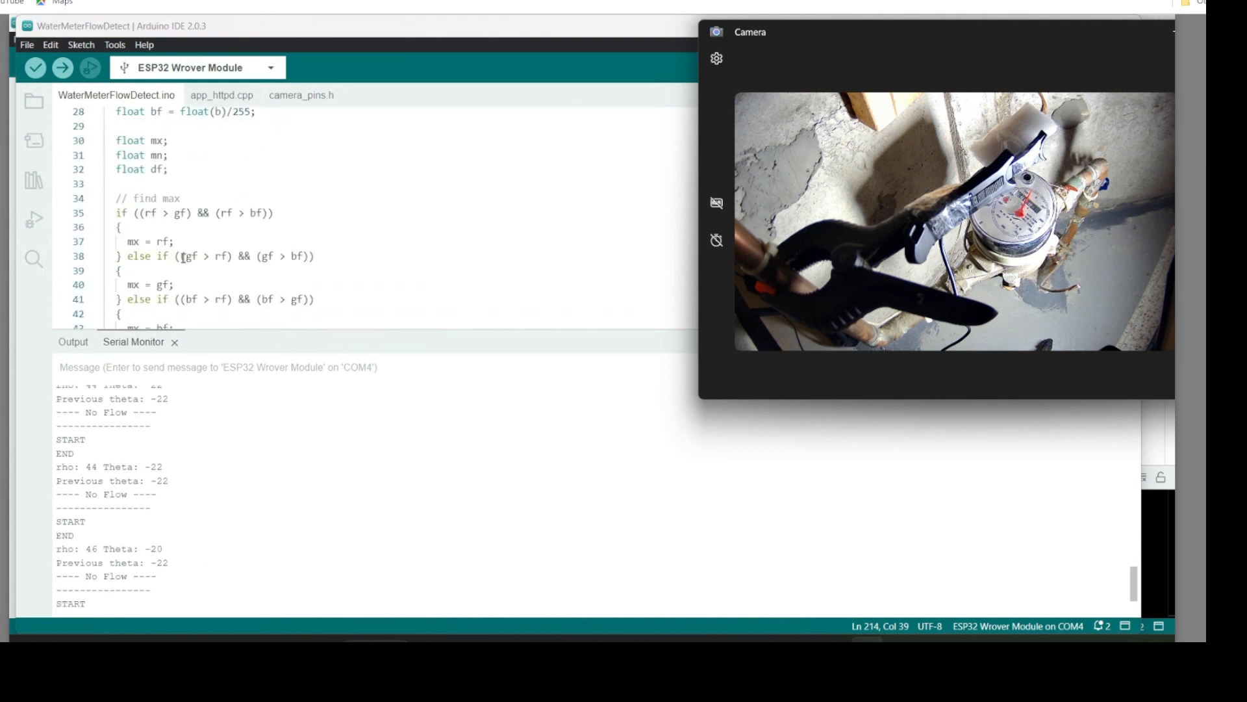
scroll(down, 3)
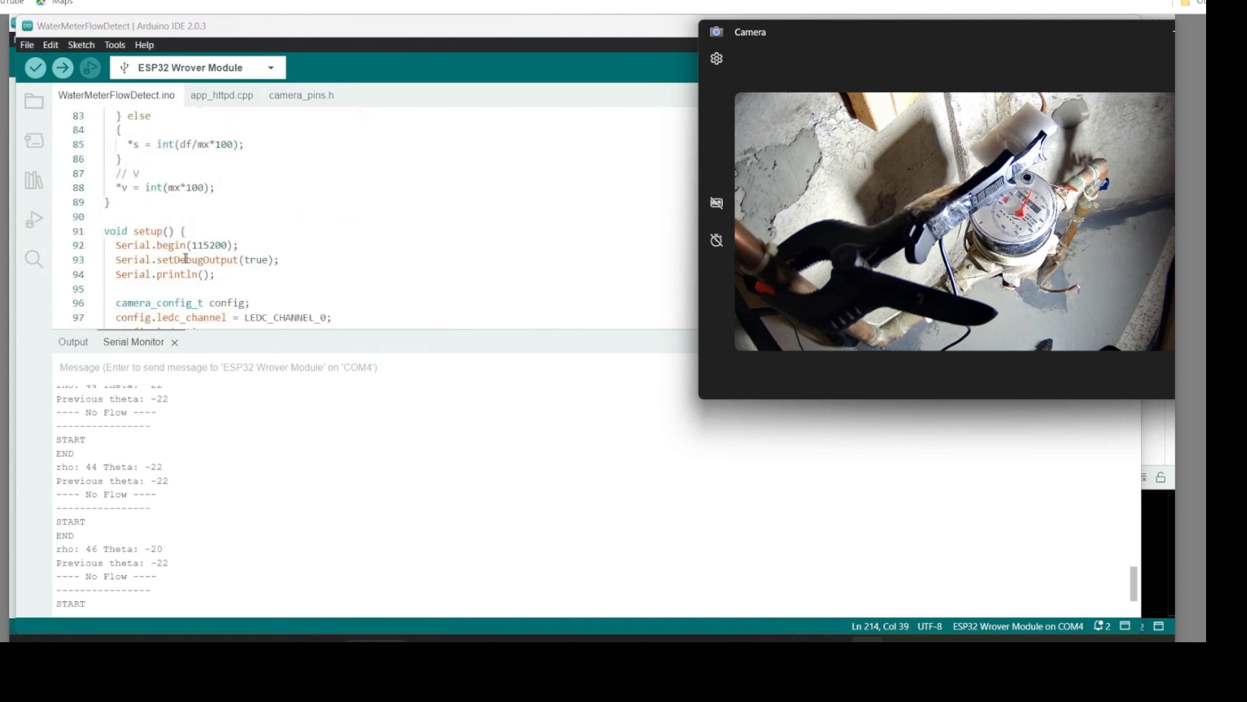
scroll(down, 3)
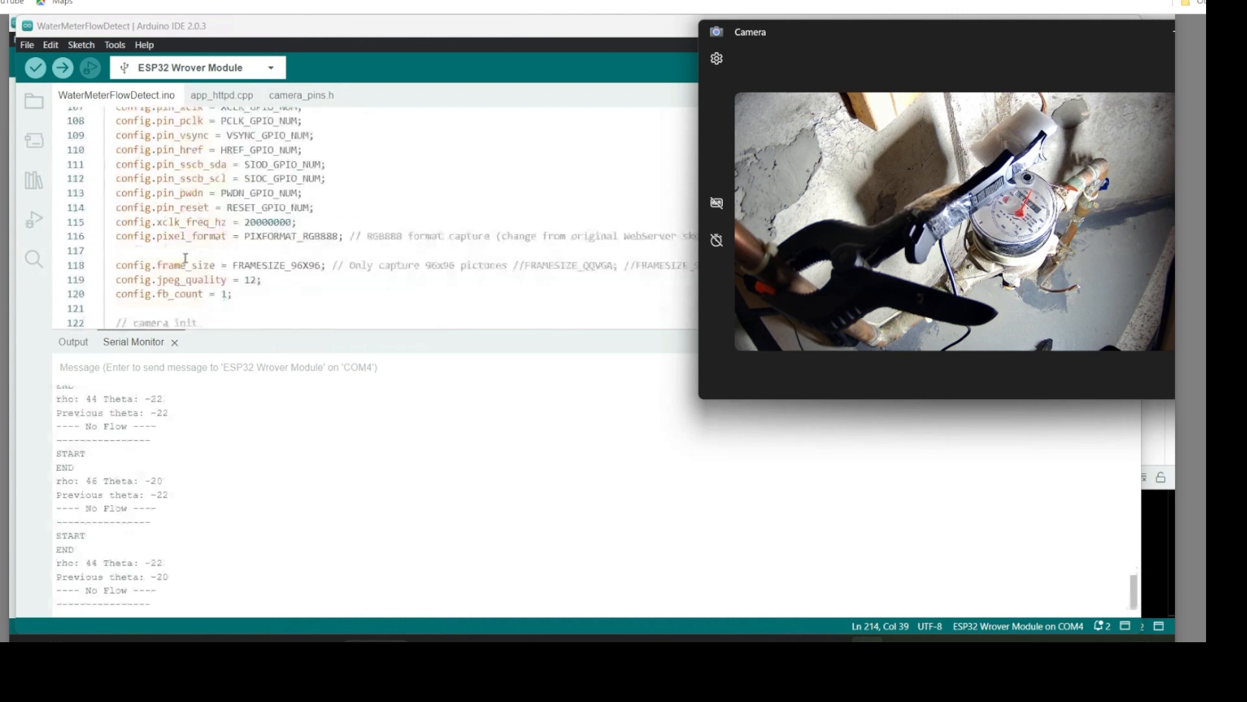
scroll(down, 3)
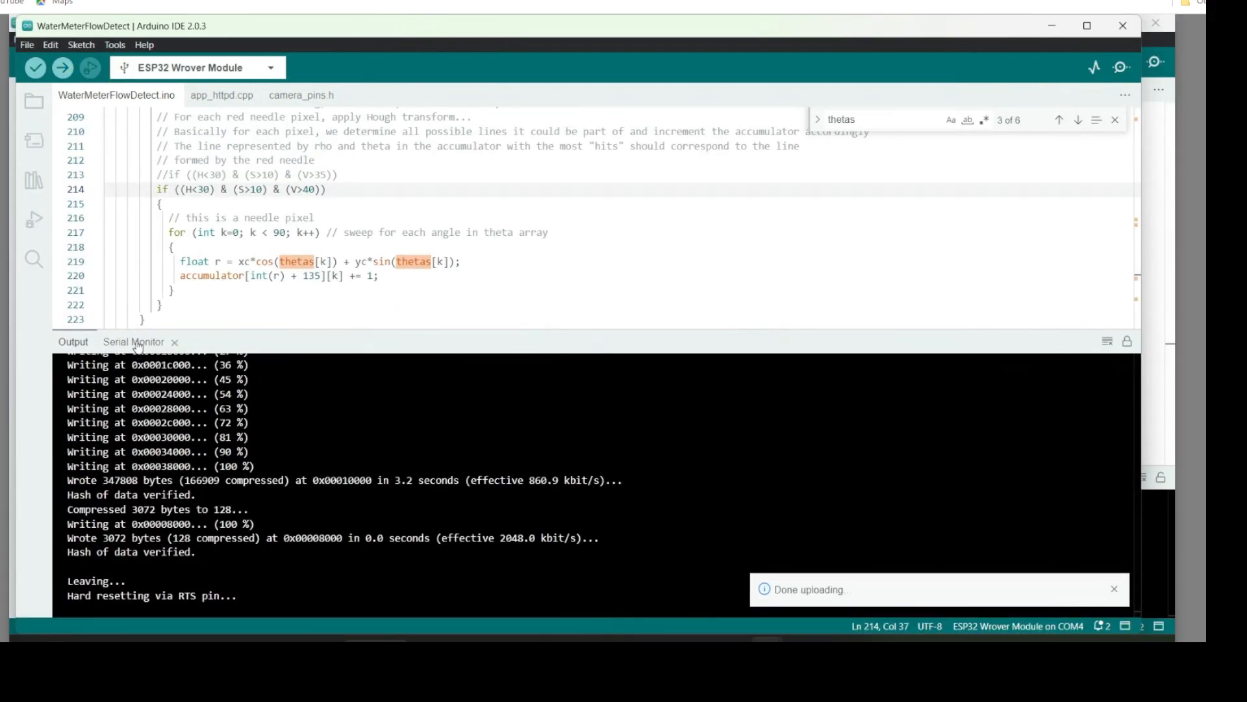
Step: Show the board's serial output and place the live meter view beside it
click(134, 341)
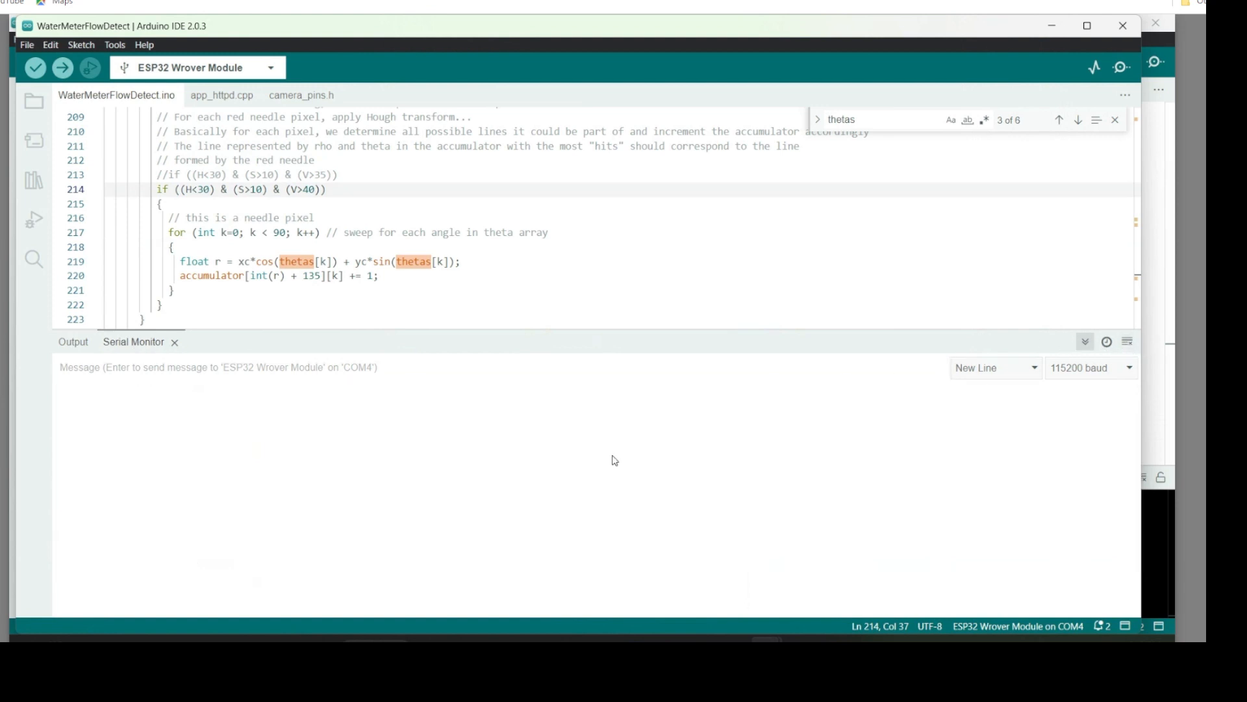
mouse_move(414, 472)
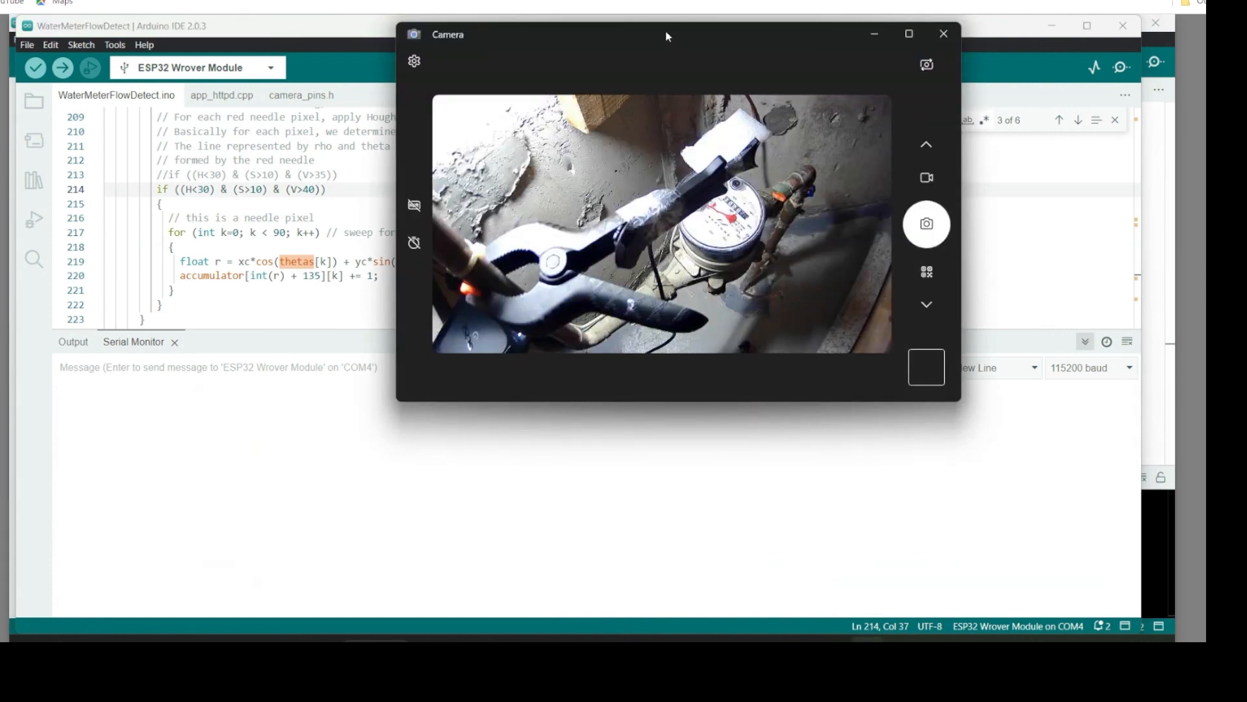
drag(667, 34, 891, 28)
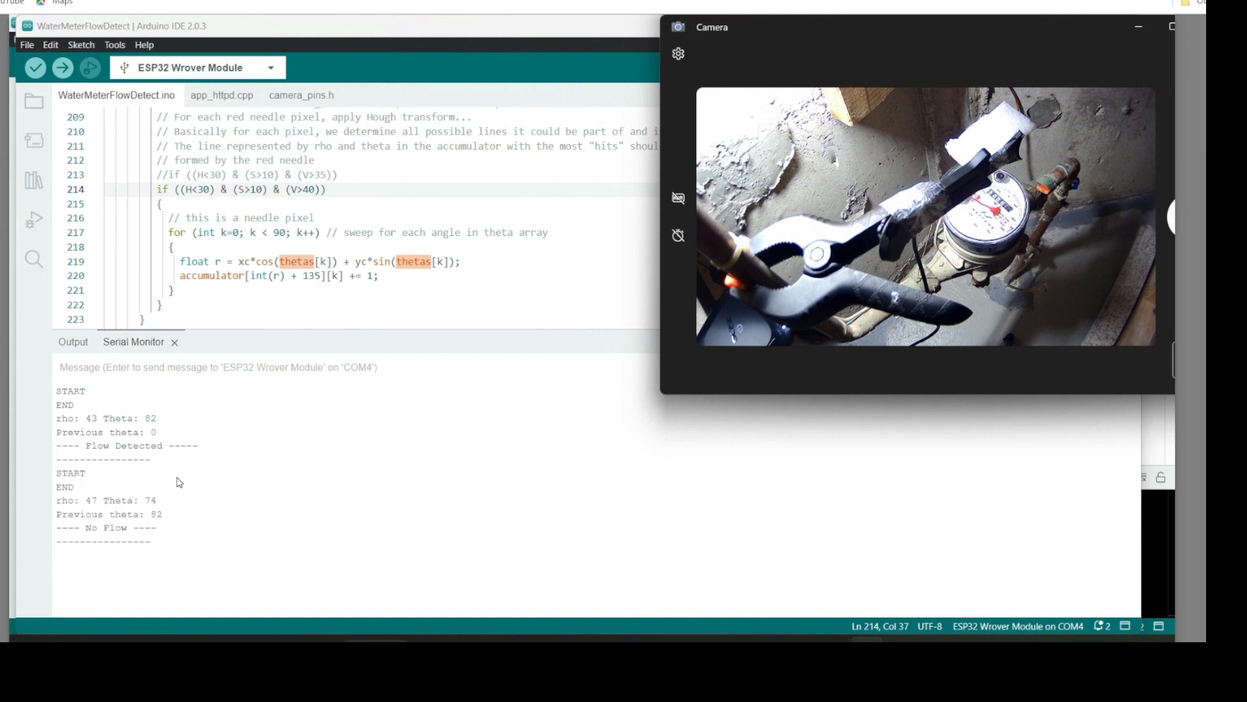
mouse_move(141, 527)
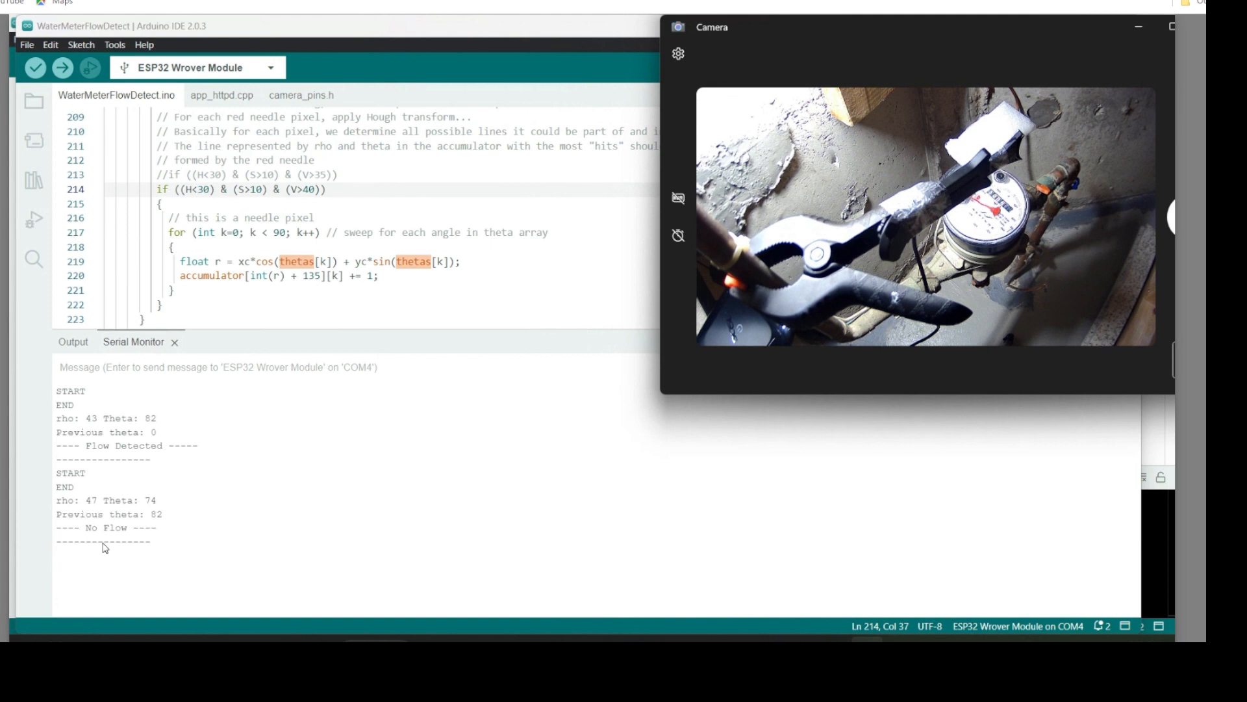
mouse_move(474, 230)
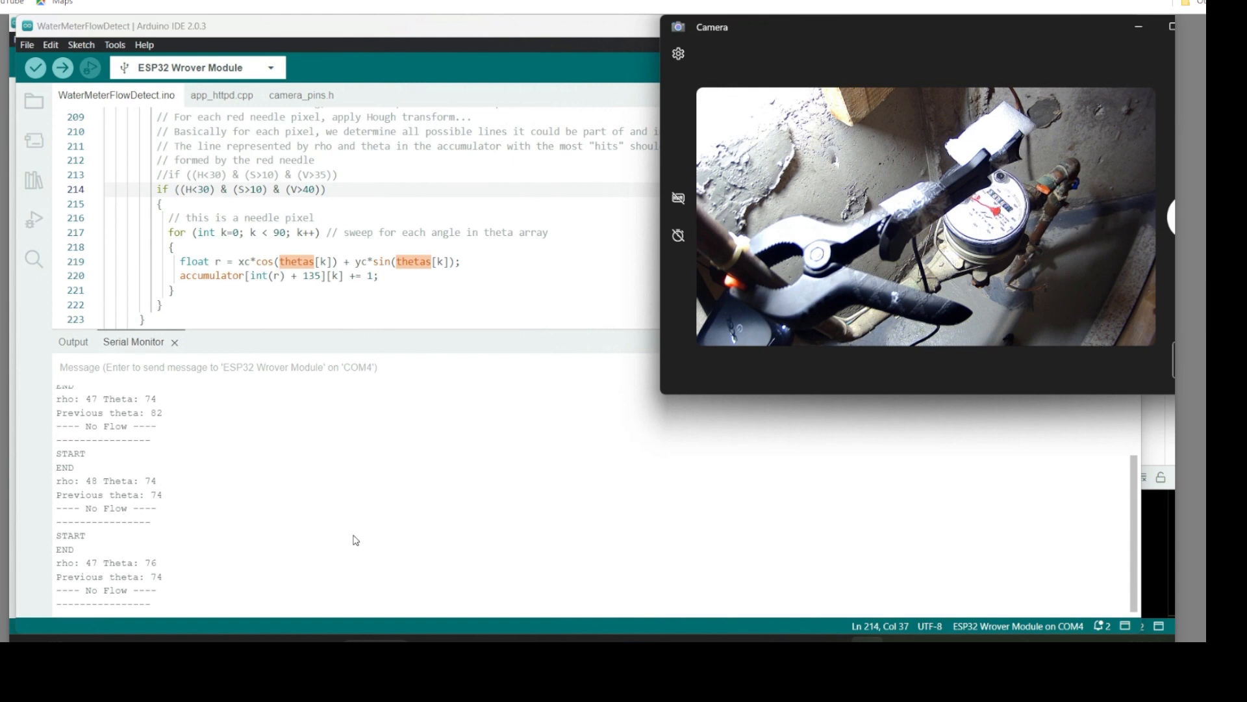
mouse_move(366, 337)
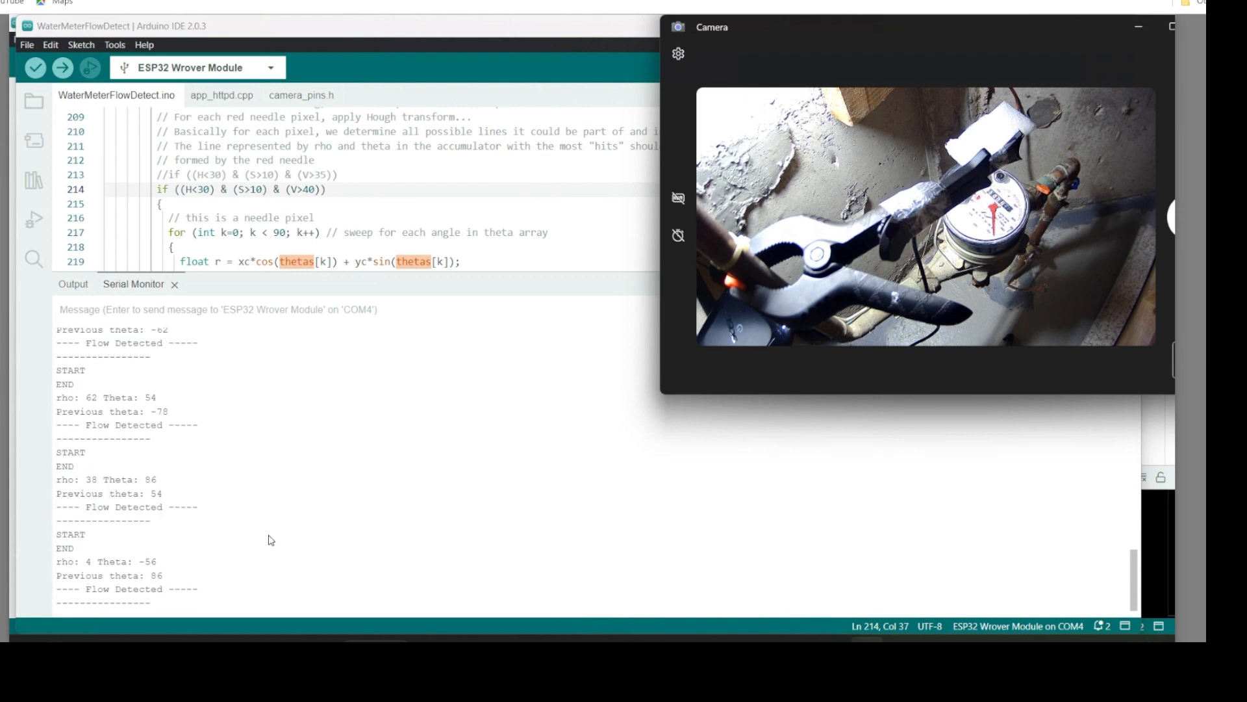
mouse_move(240, 551)
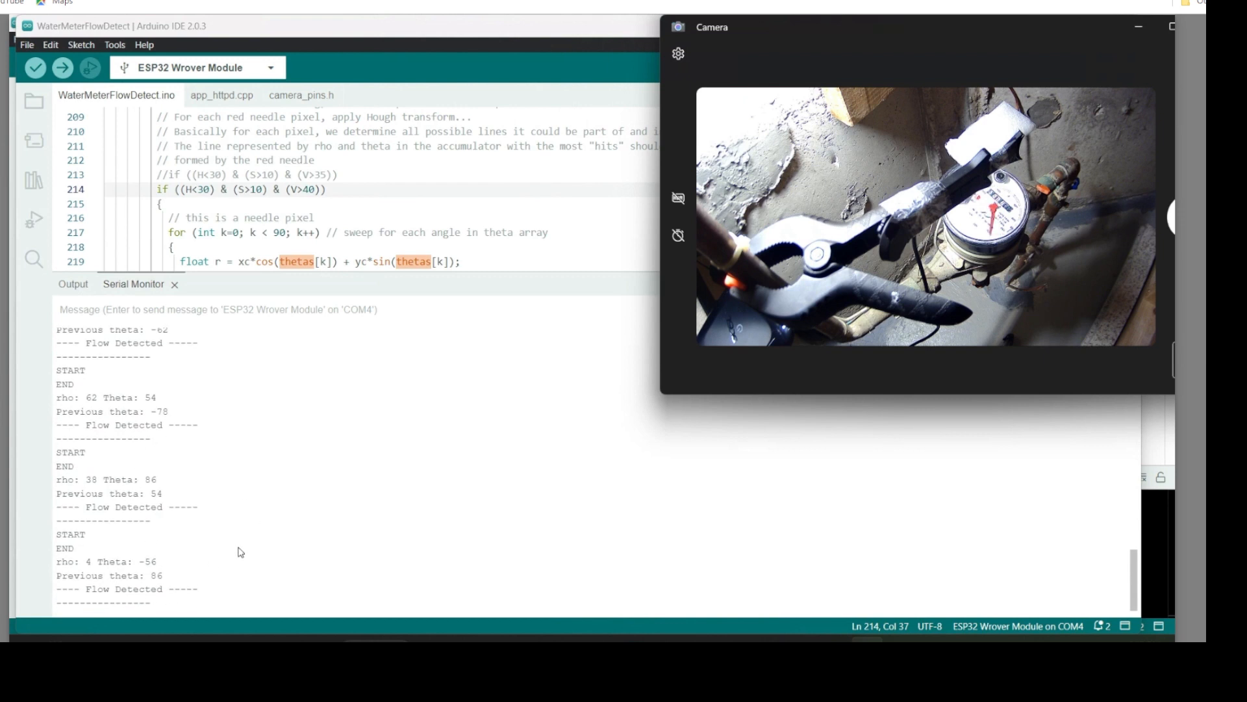